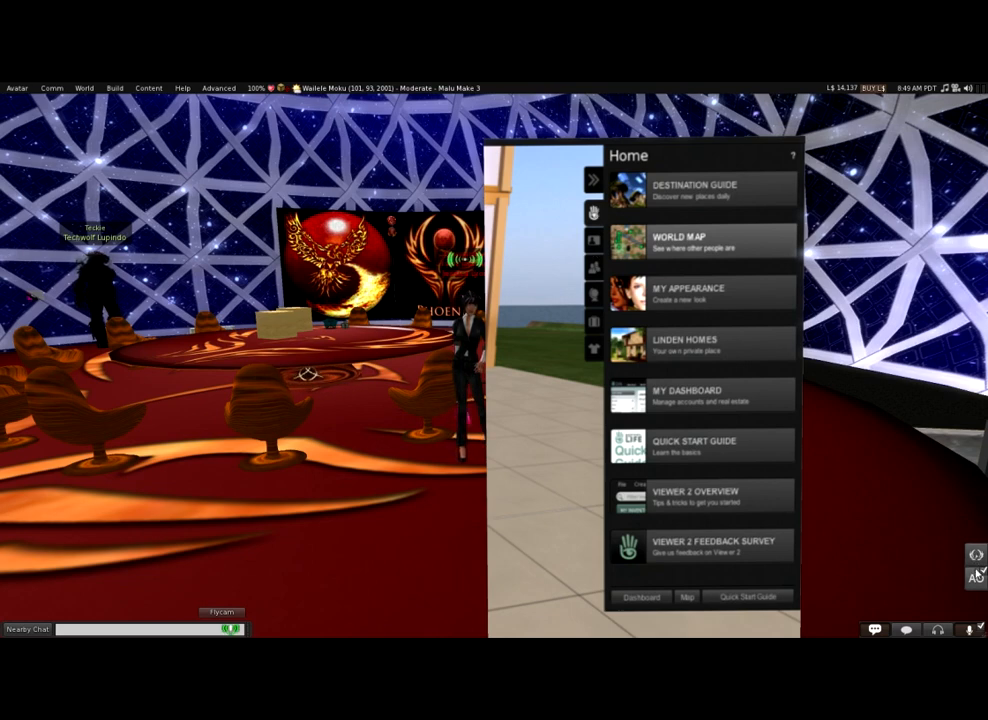
Open the Toolbar Buttons window from the side toolbar's context menu
right_click(975, 575)
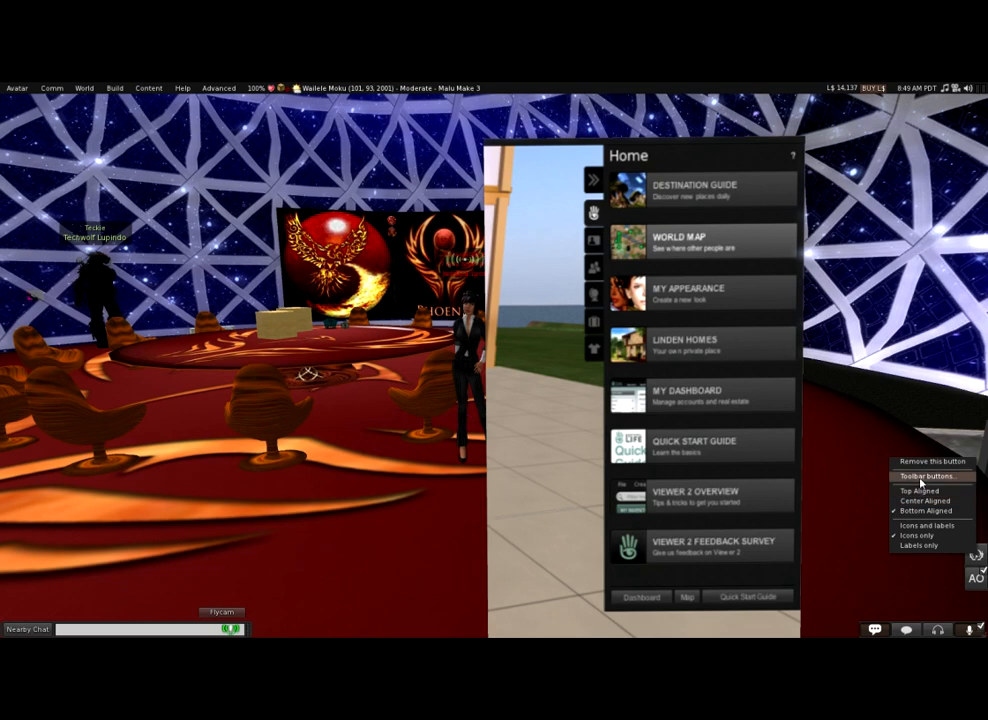
left_click(928, 475)
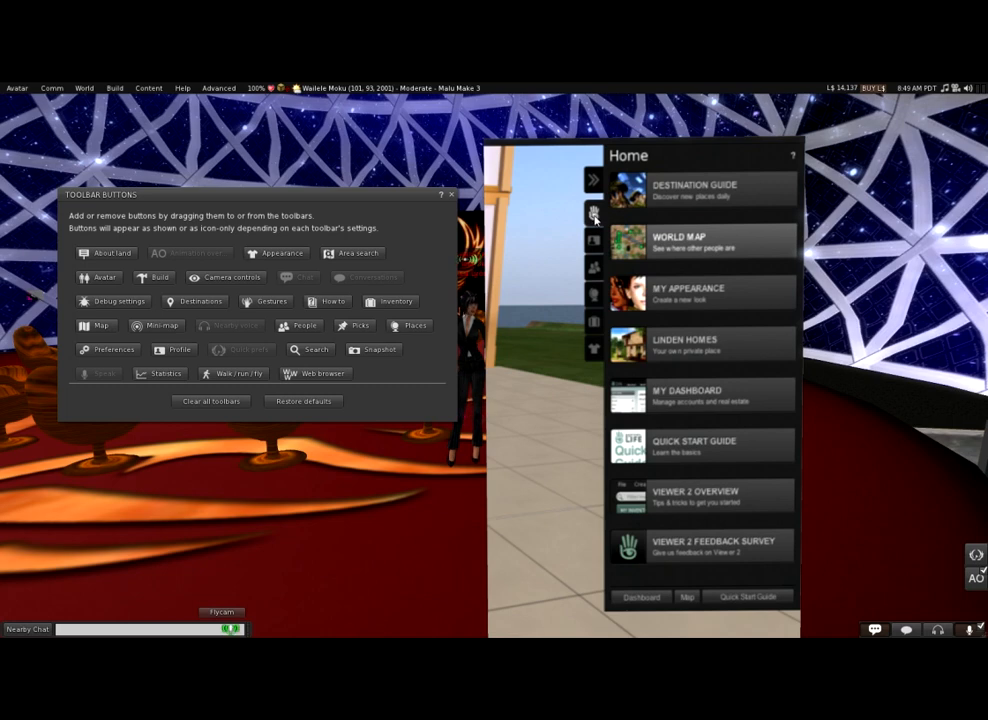
mouse_move(595, 243)
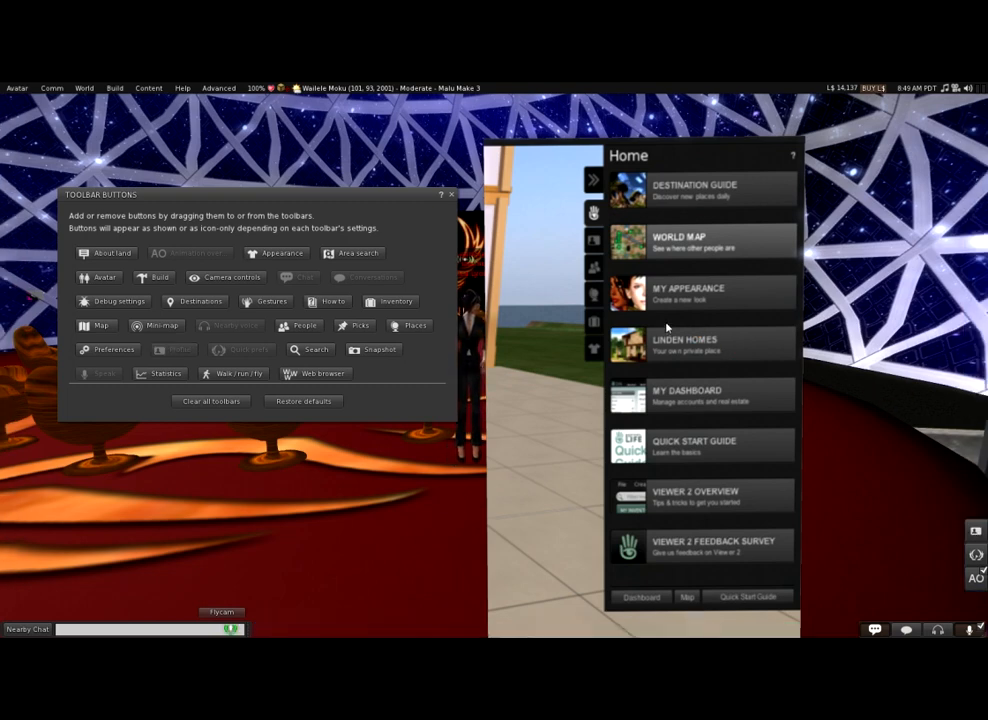
mouse_move(597, 272)
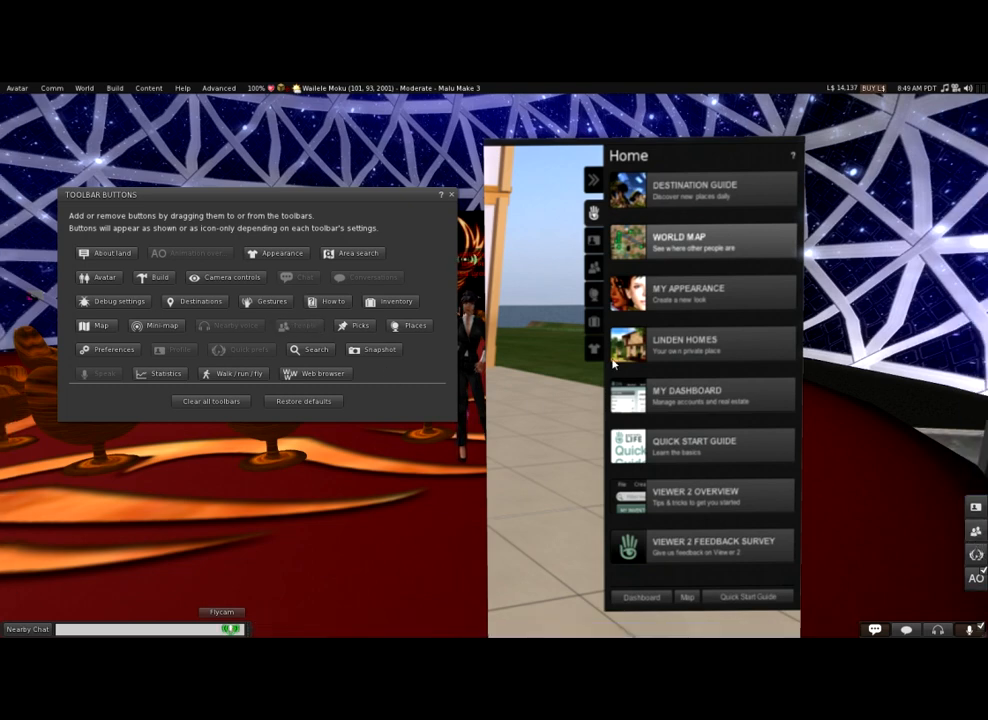
mouse_move(345, 342)
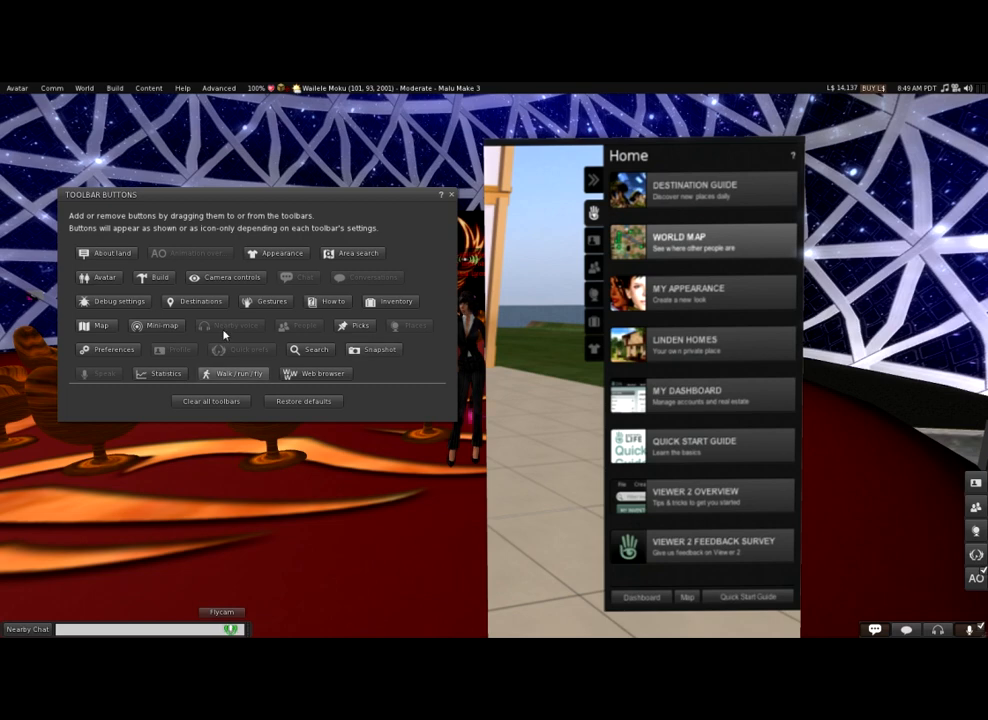
mouse_move(322, 268)
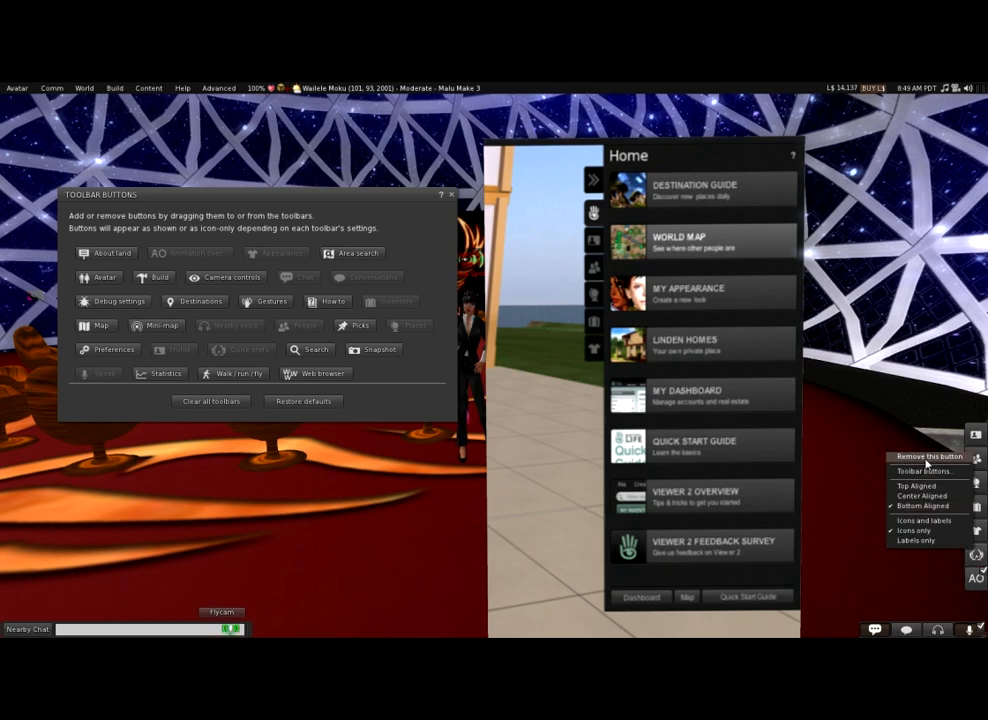
Remove an unneeded button from the side toolbar and bring up its alignment options
left_click(914, 530)
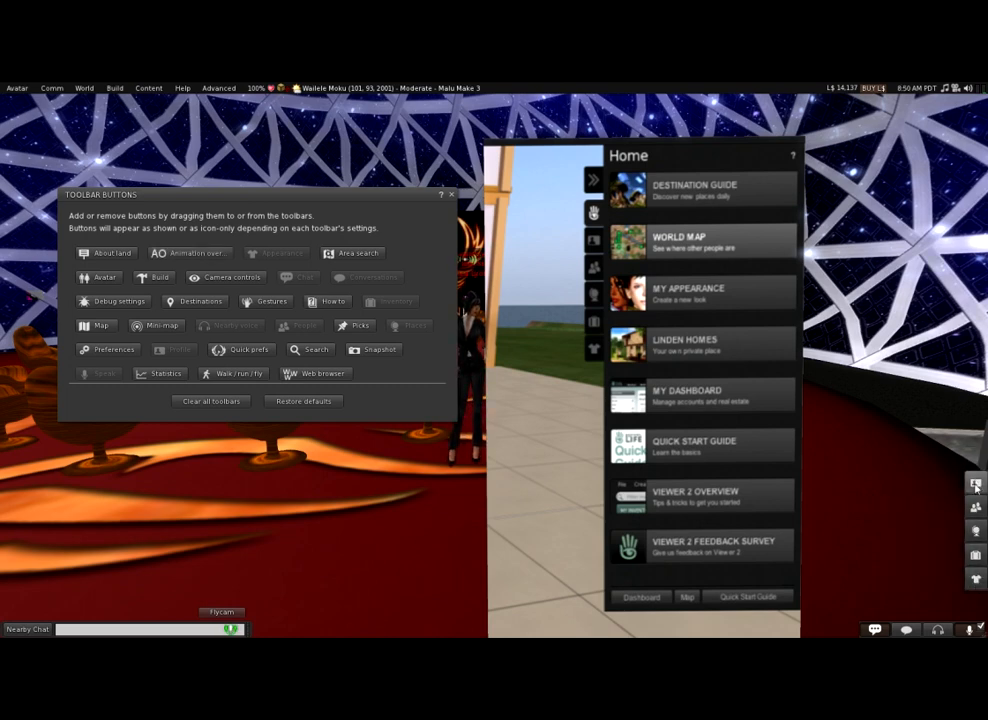
right_click(975, 485)
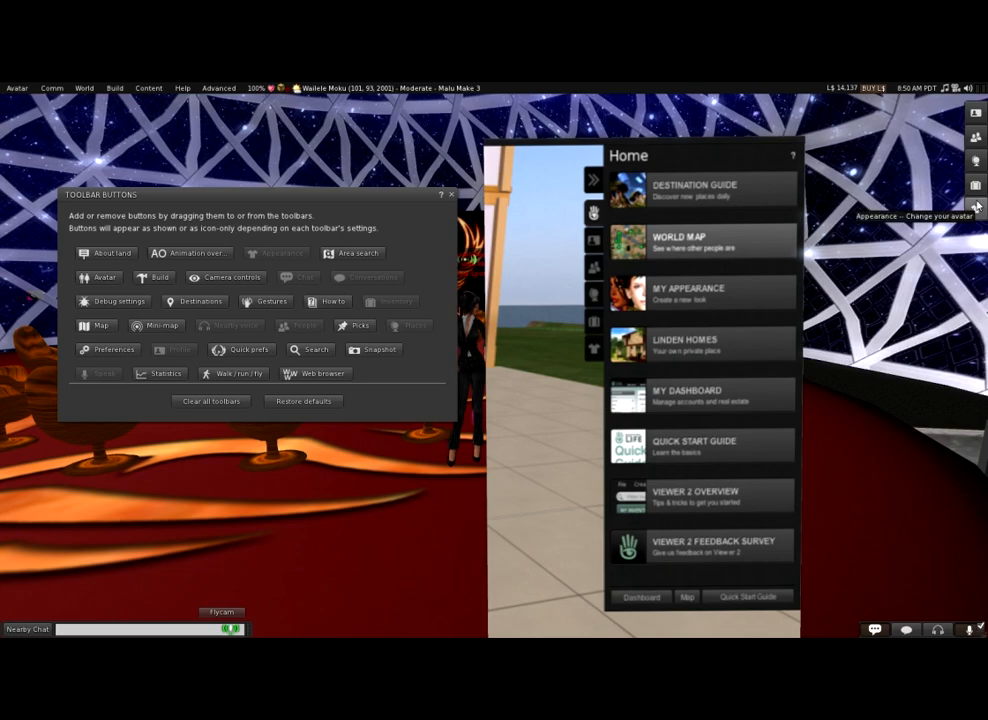
mouse_move(977, 113)
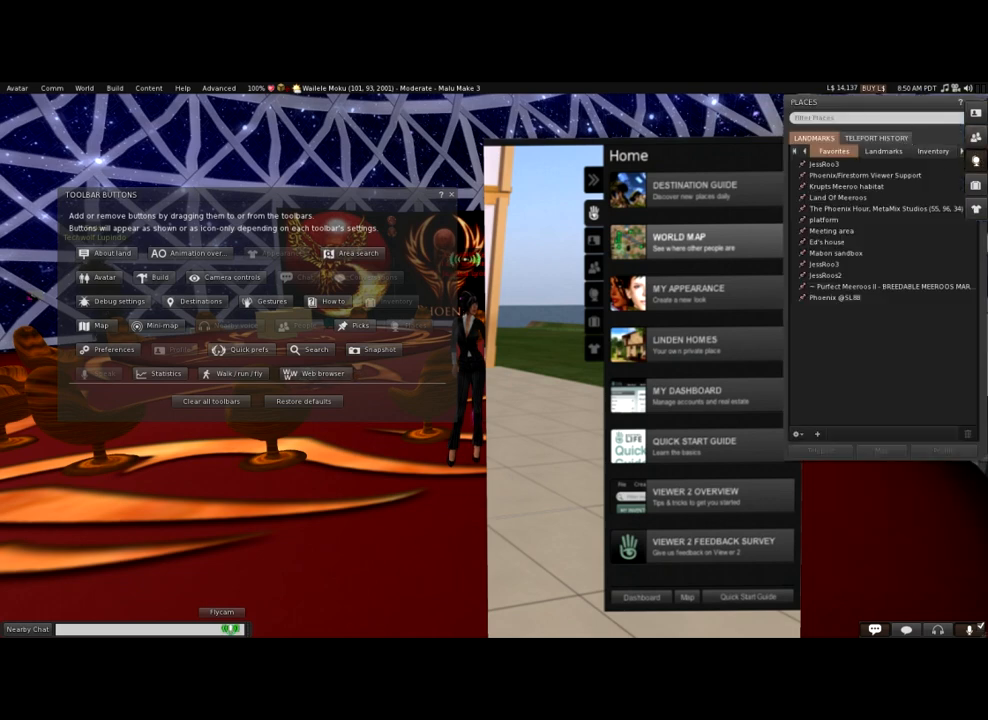
Move a window aside and open a docked panel from the side toolbar
left_click_drag(878, 117, 878, 232)
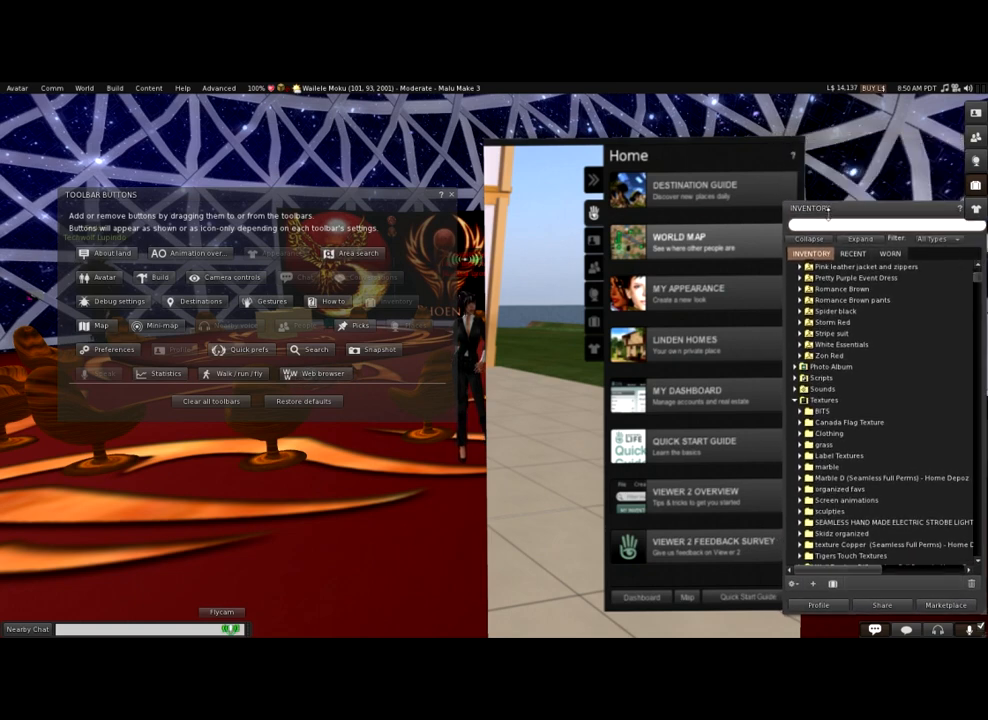
left_click(975, 210)
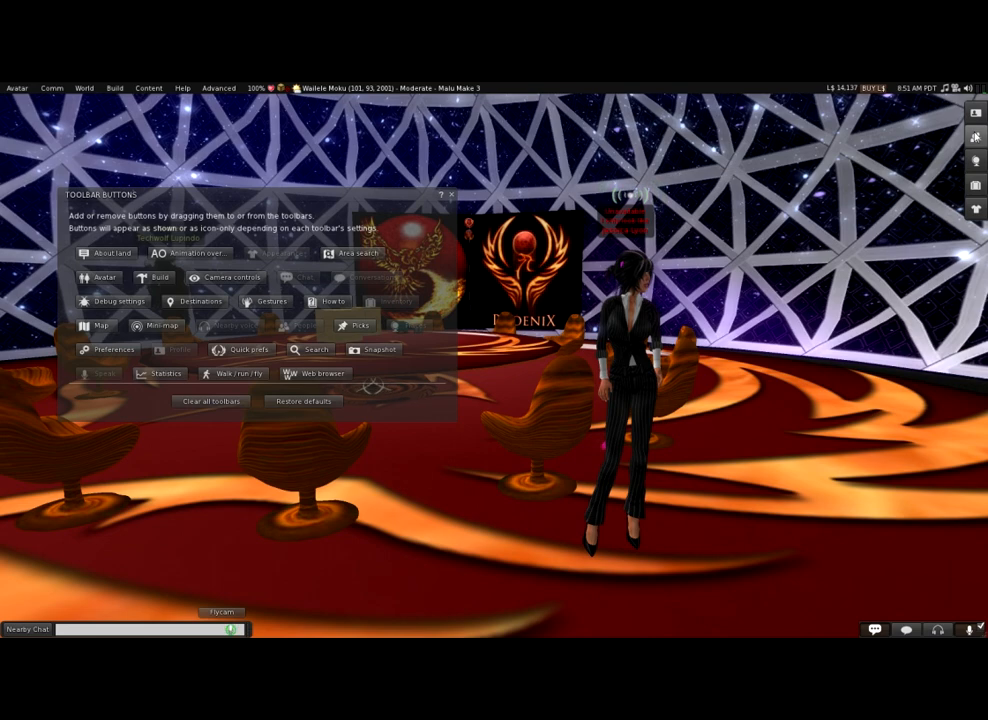
Cycle the docked panel through Places, Inventory and Appearance, then close Appearance
left_click(976, 162)
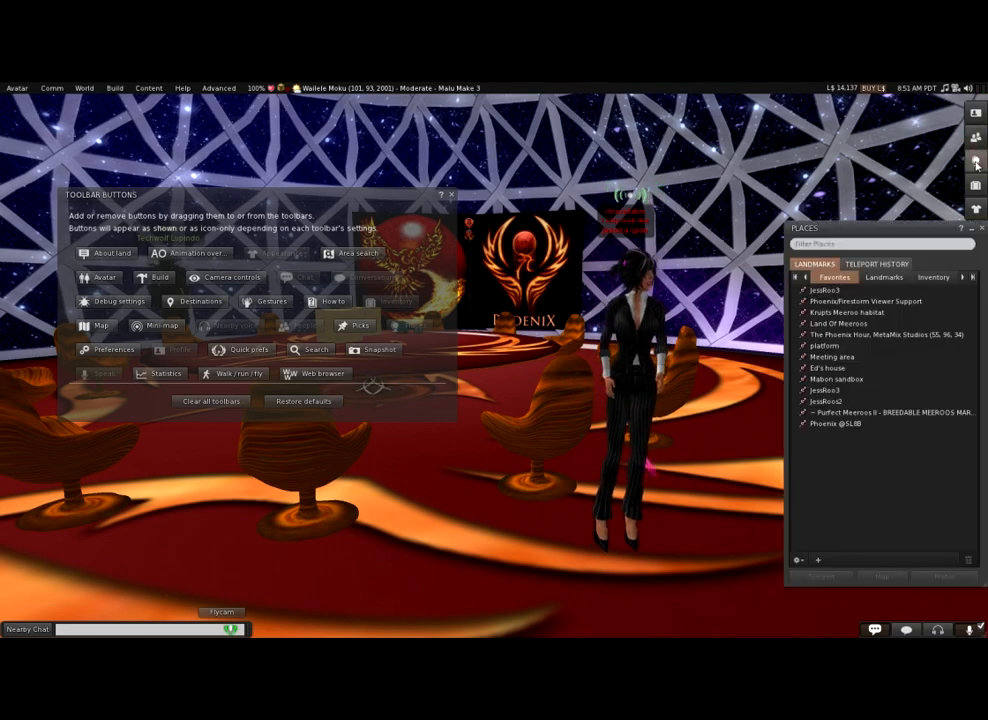
left_click(977, 184)
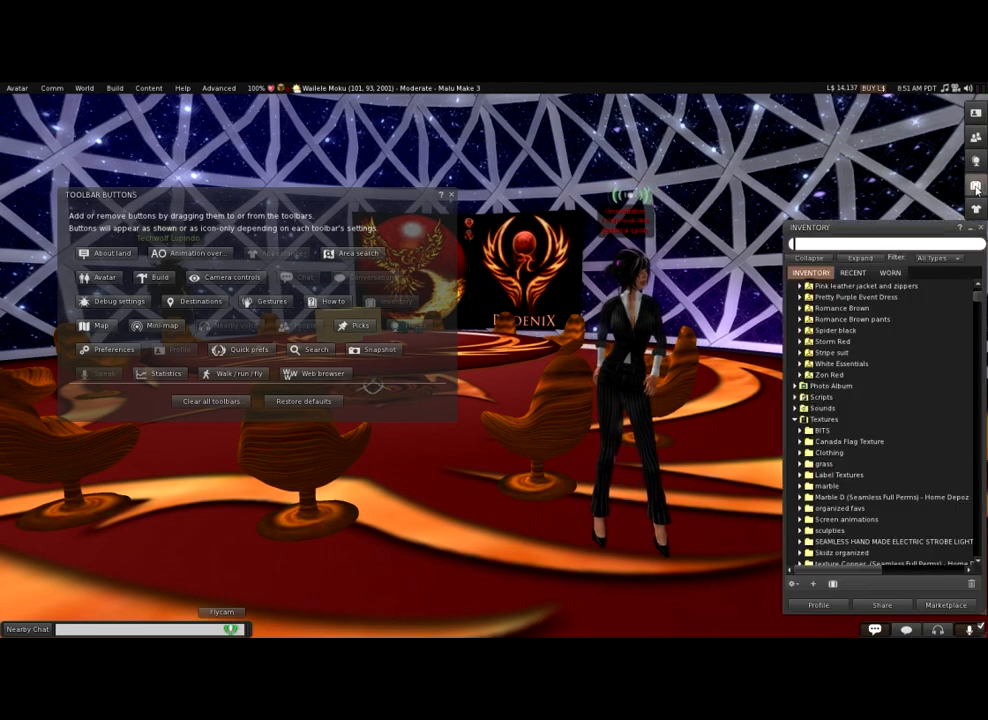
left_click(975, 210)
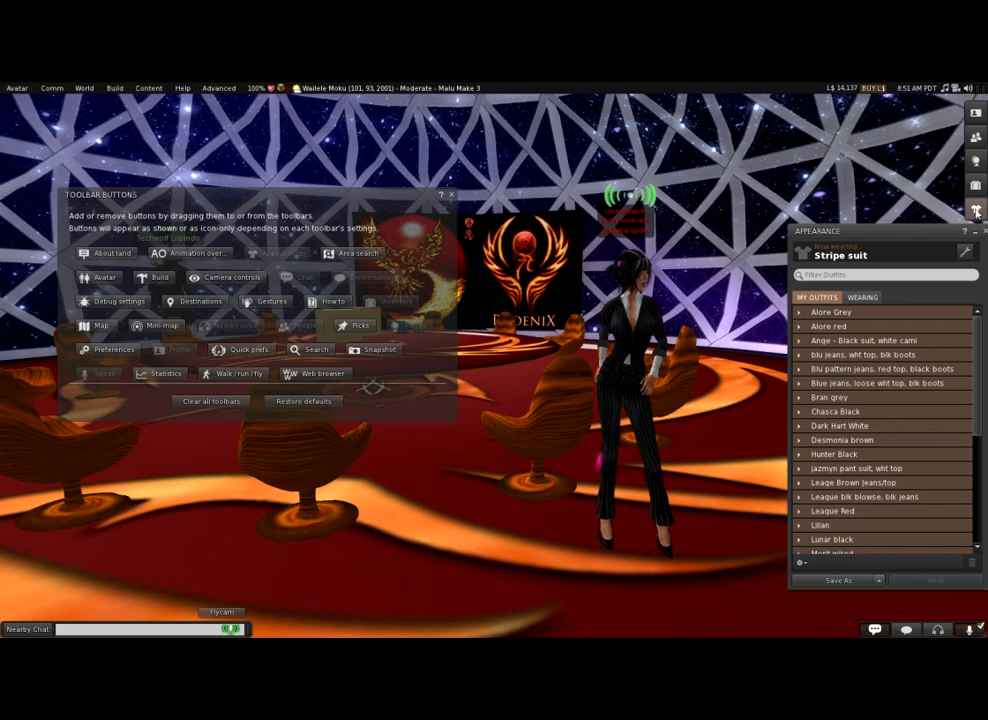
left_click(975, 210)
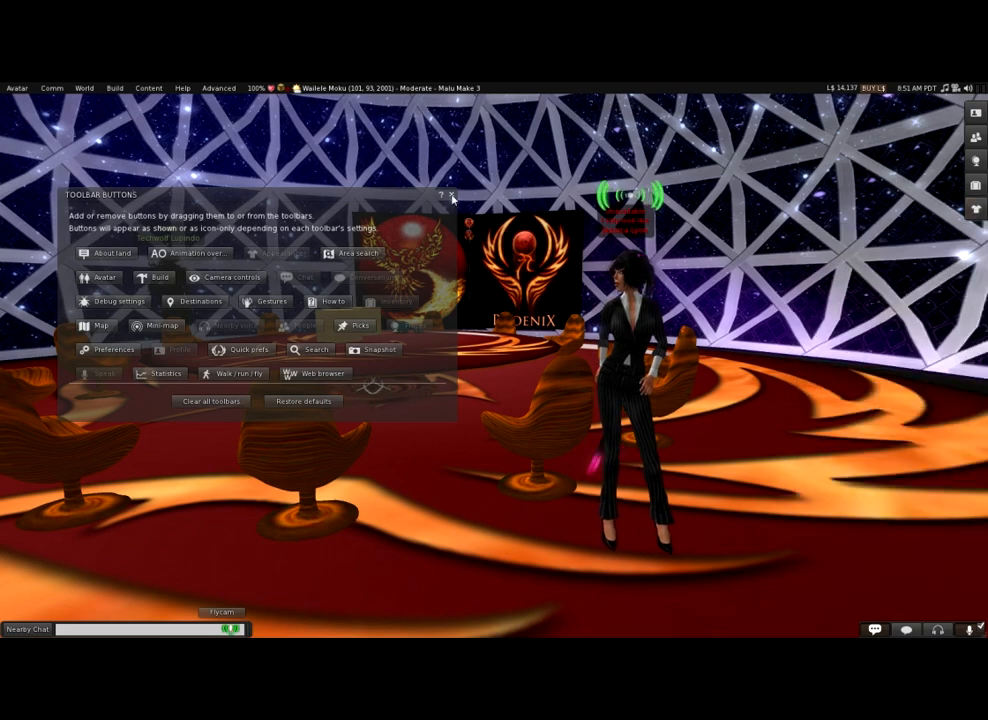